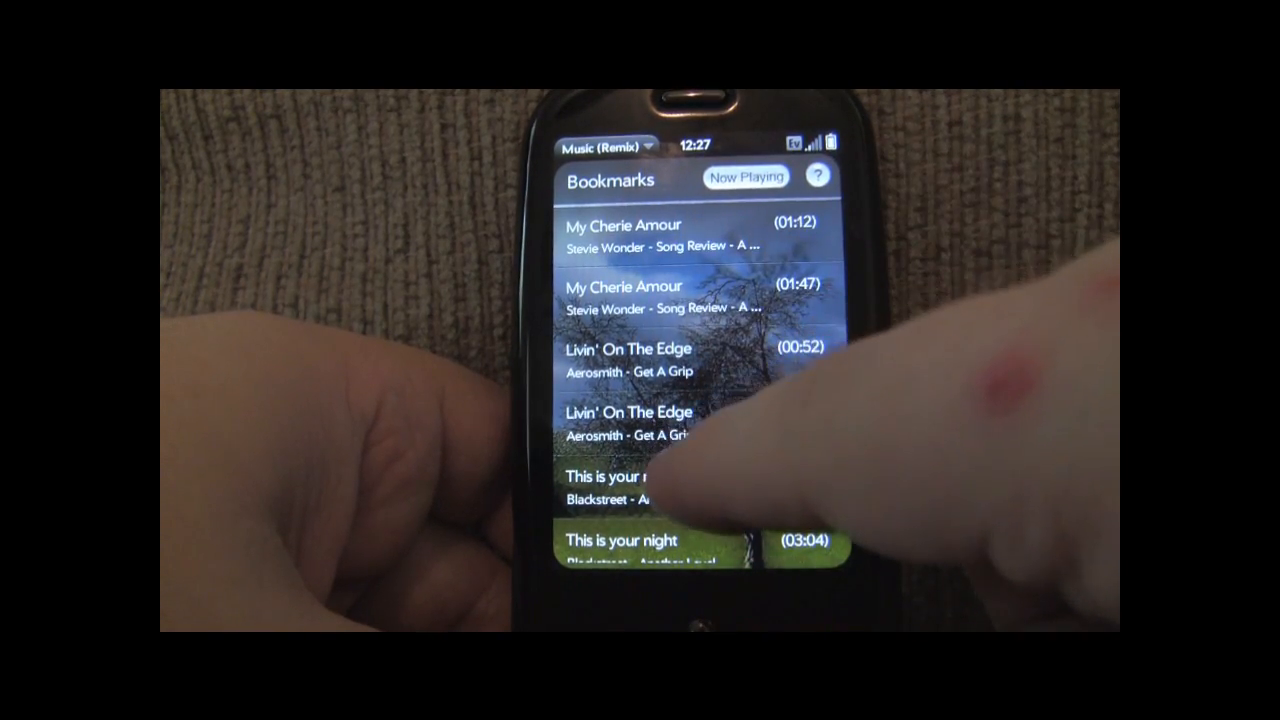
# Step: Scroll the Bookmarks list down to the 01:01 bookmark for Mariah Carey's 'I'll Be There [Live]'
pyautogui.scroll(-3)
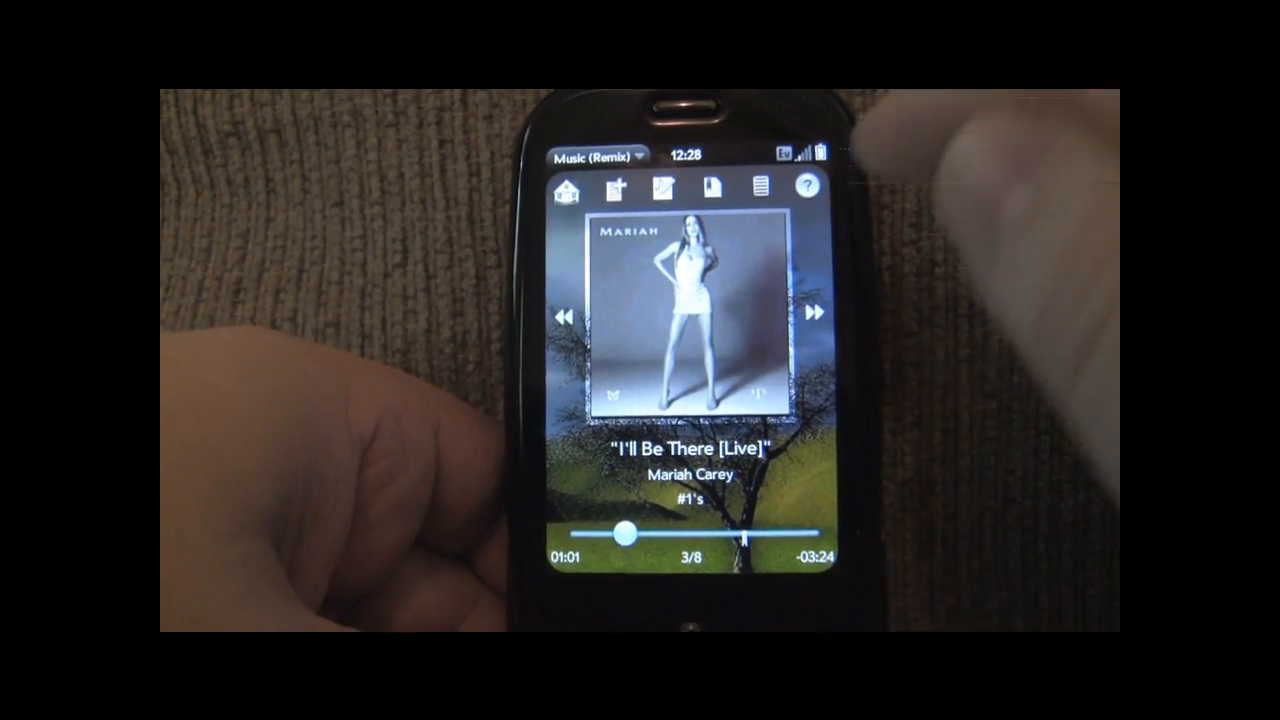
# Step: Drag the 'I'll Be There [Live]' progress slider ahead, then adjust the playback position
pyautogui.moveTo(620, 534); pyautogui.dragTo(748, 534)
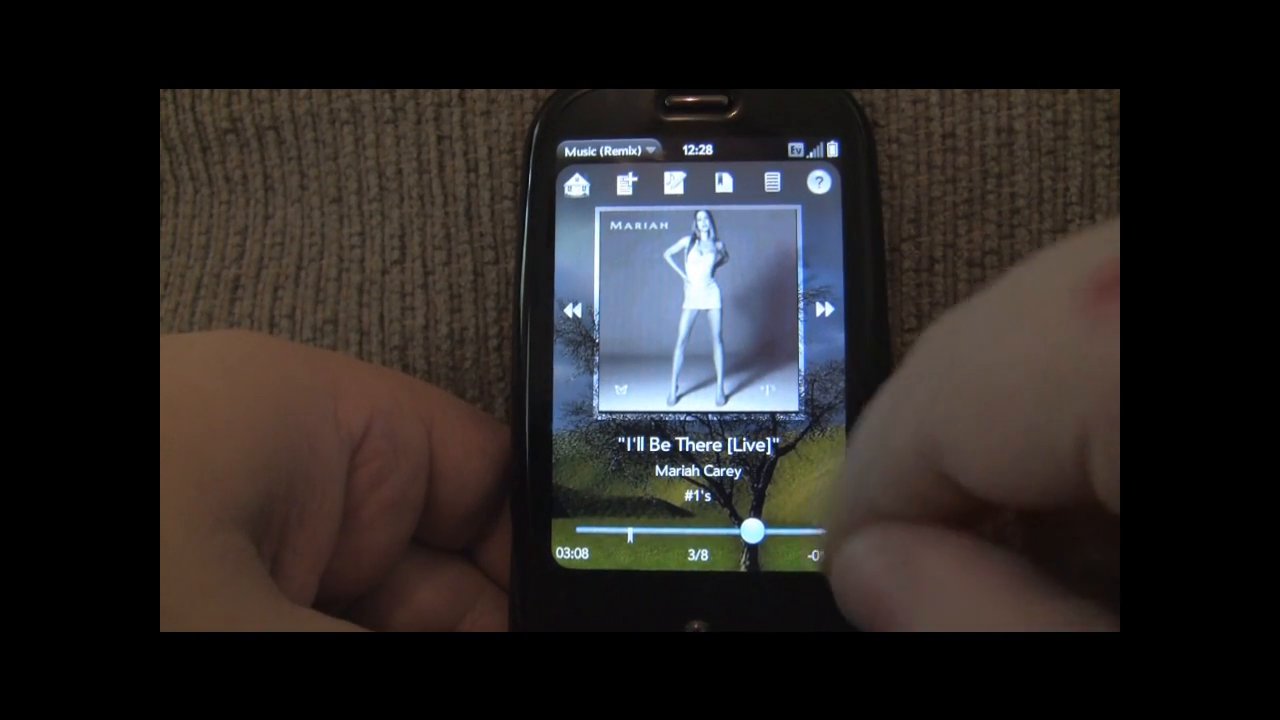
pyautogui.moveTo(753, 533); pyautogui.dragTo(595, 533)
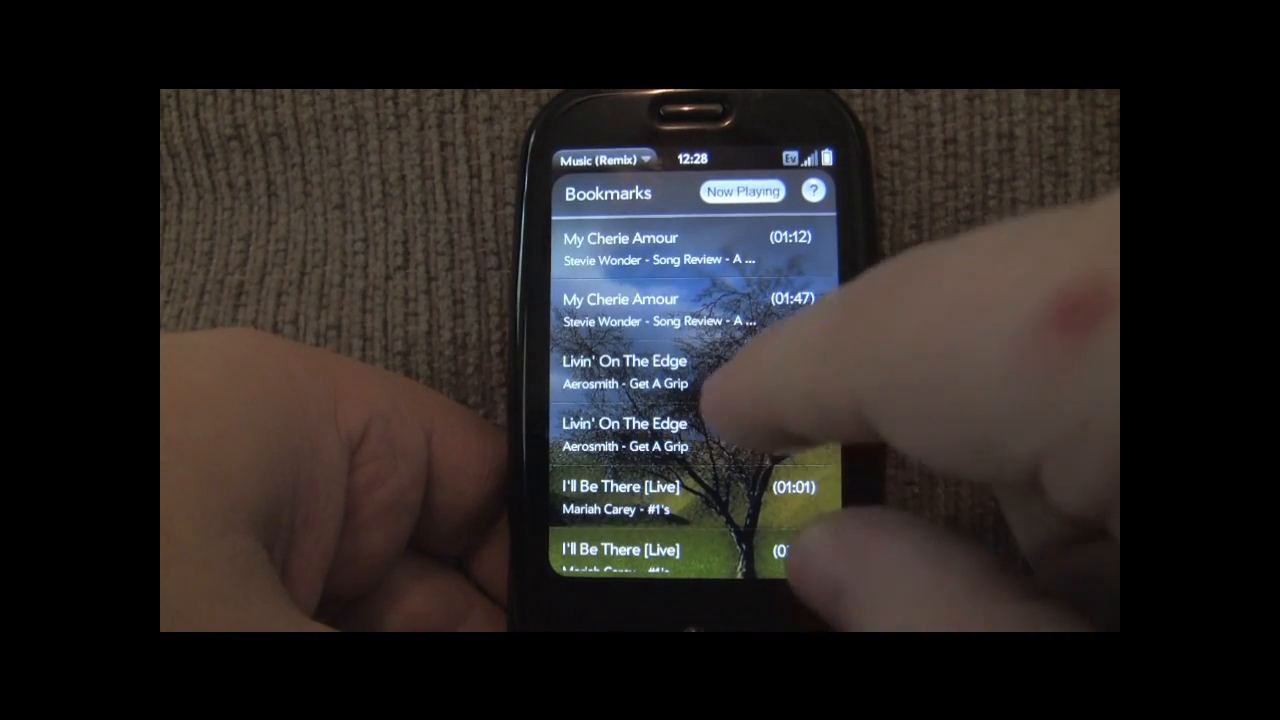
# Step: Scroll the bookmarks and pick a queue entry, making Koop's 'Koop Island Blues' current
pyautogui.scroll(-3)
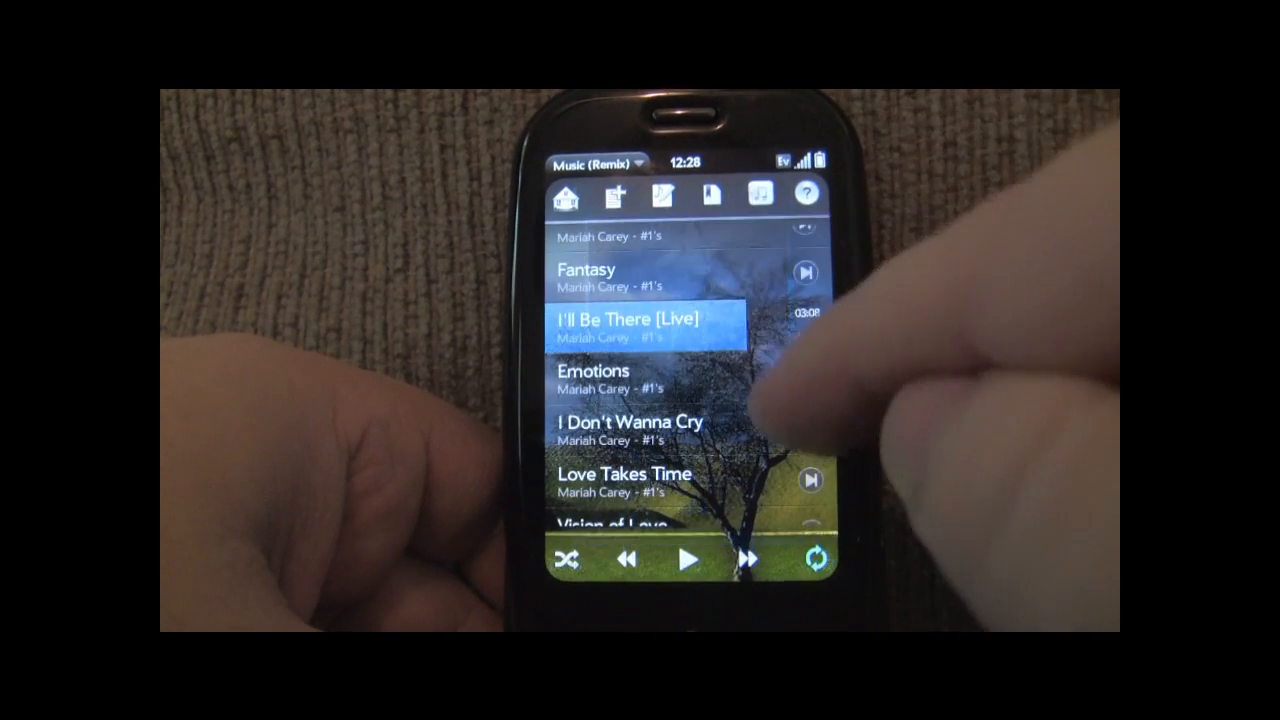
pyautogui.click(650, 322)
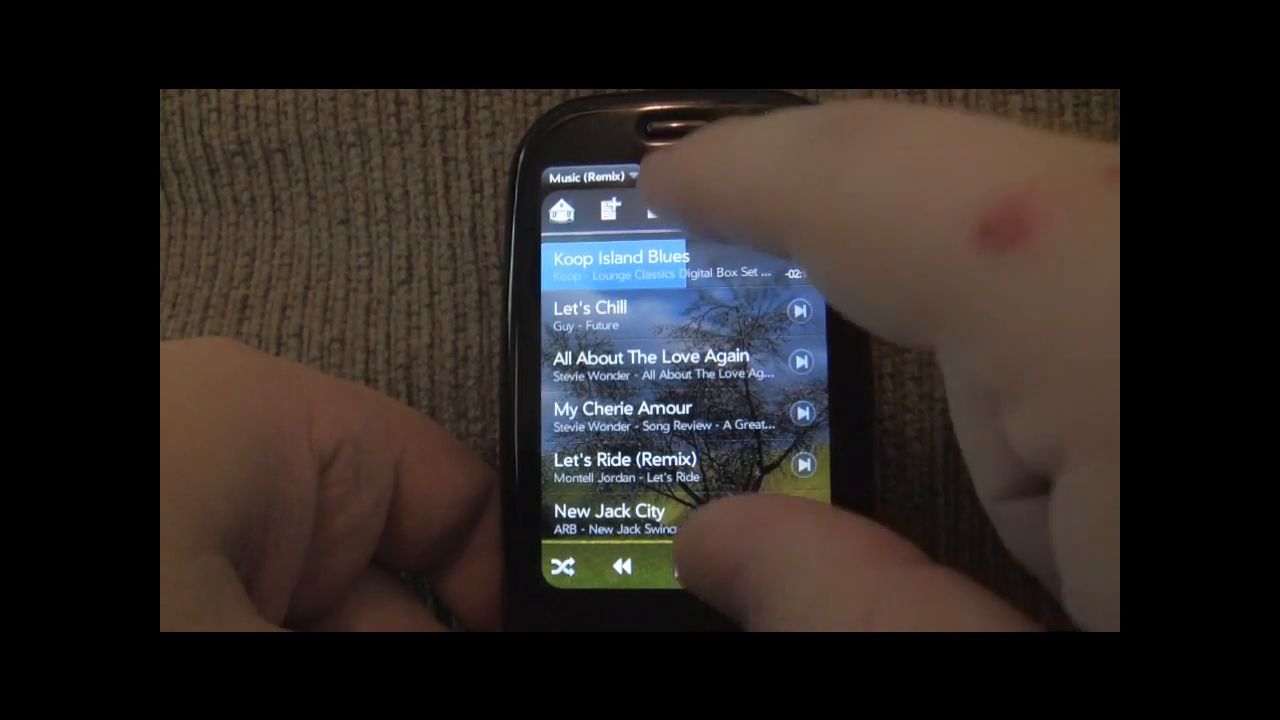
# Step: Return from Now Playing to the home menu with Playlists, Bookmarks, Artists and Songs
pyautogui.click(610, 262)
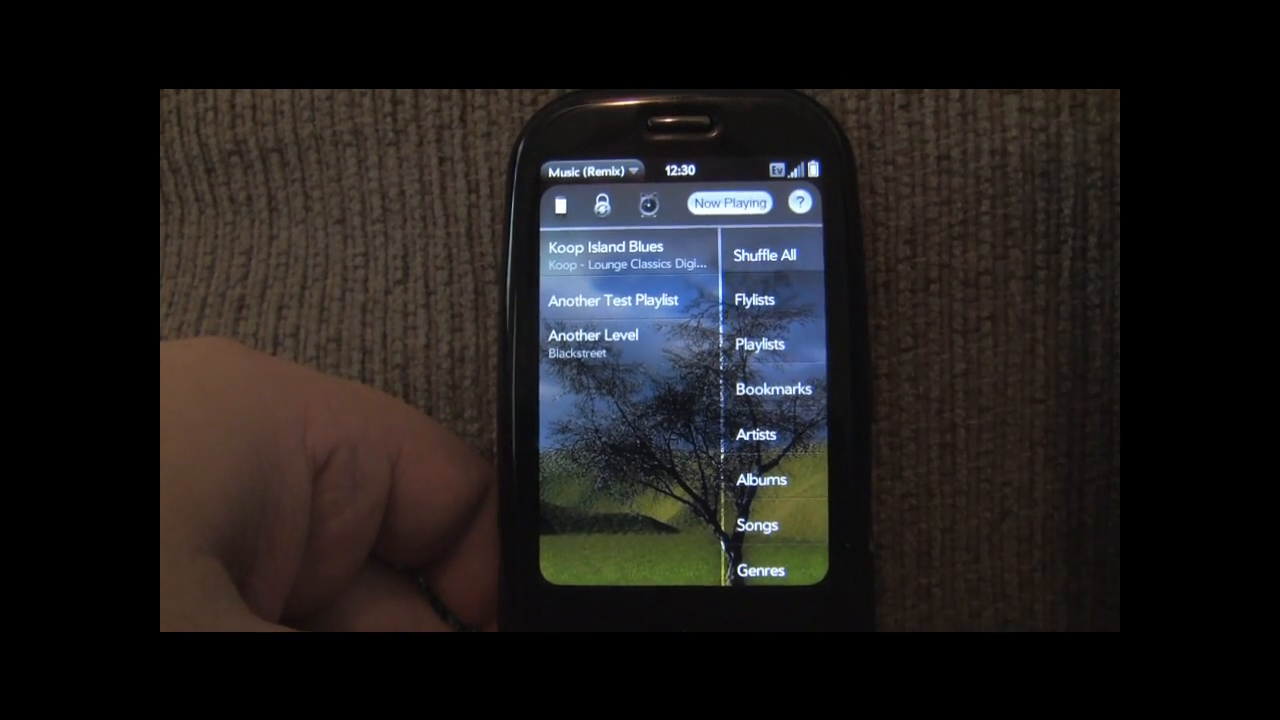
# Step: Play Aaron Hall from flylist 'This is a test list', skip a track, return home
pyautogui.click(755, 299)
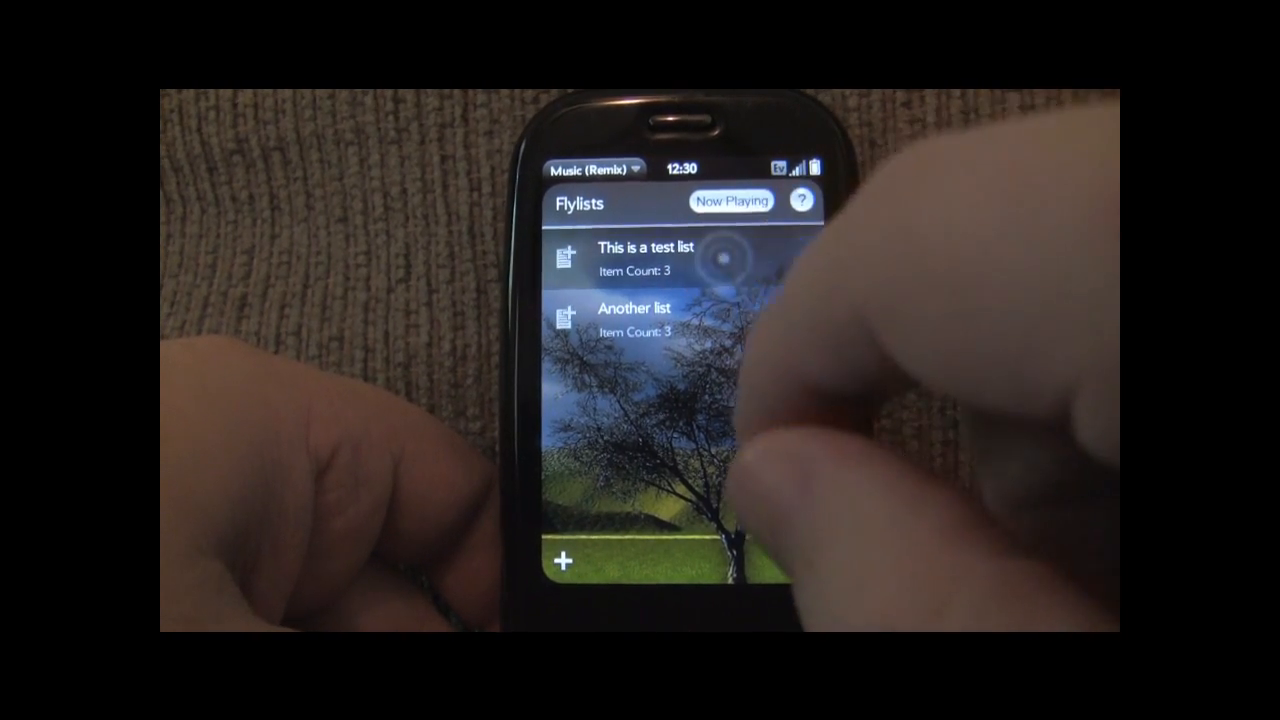
pyautogui.click(635, 258)
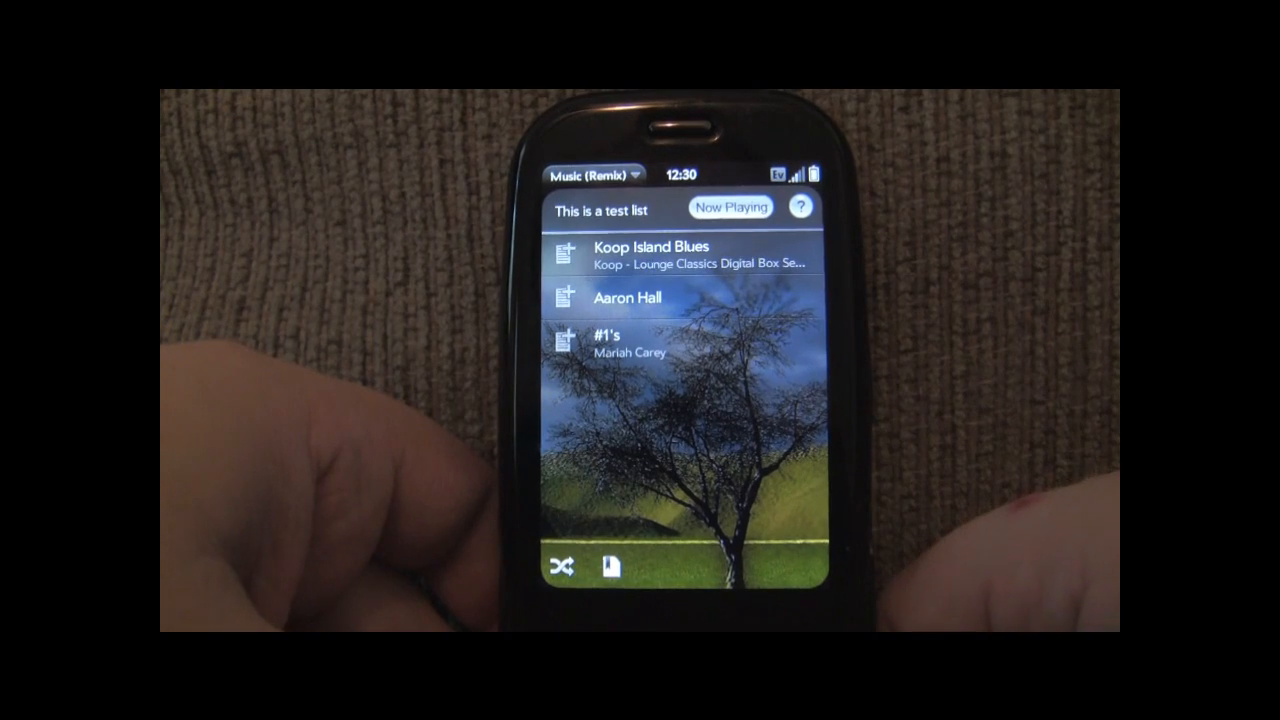
pyautogui.click(624, 306)
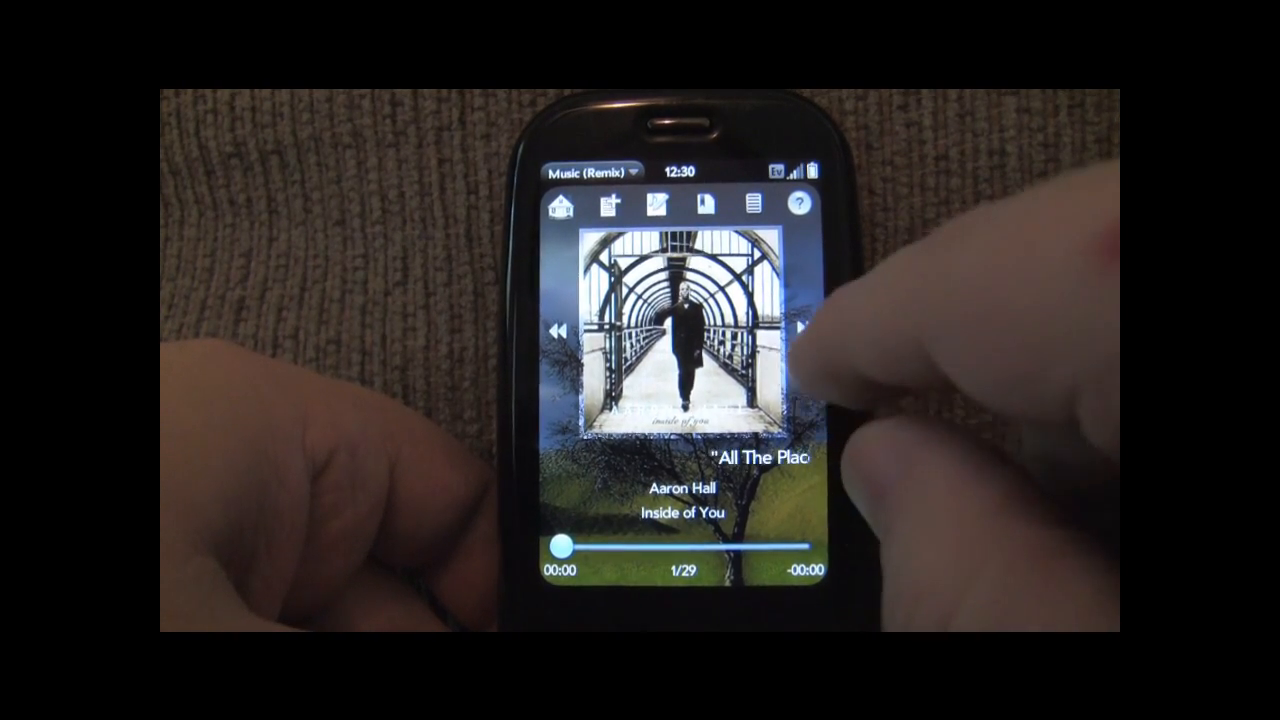
pyautogui.click(795, 330)
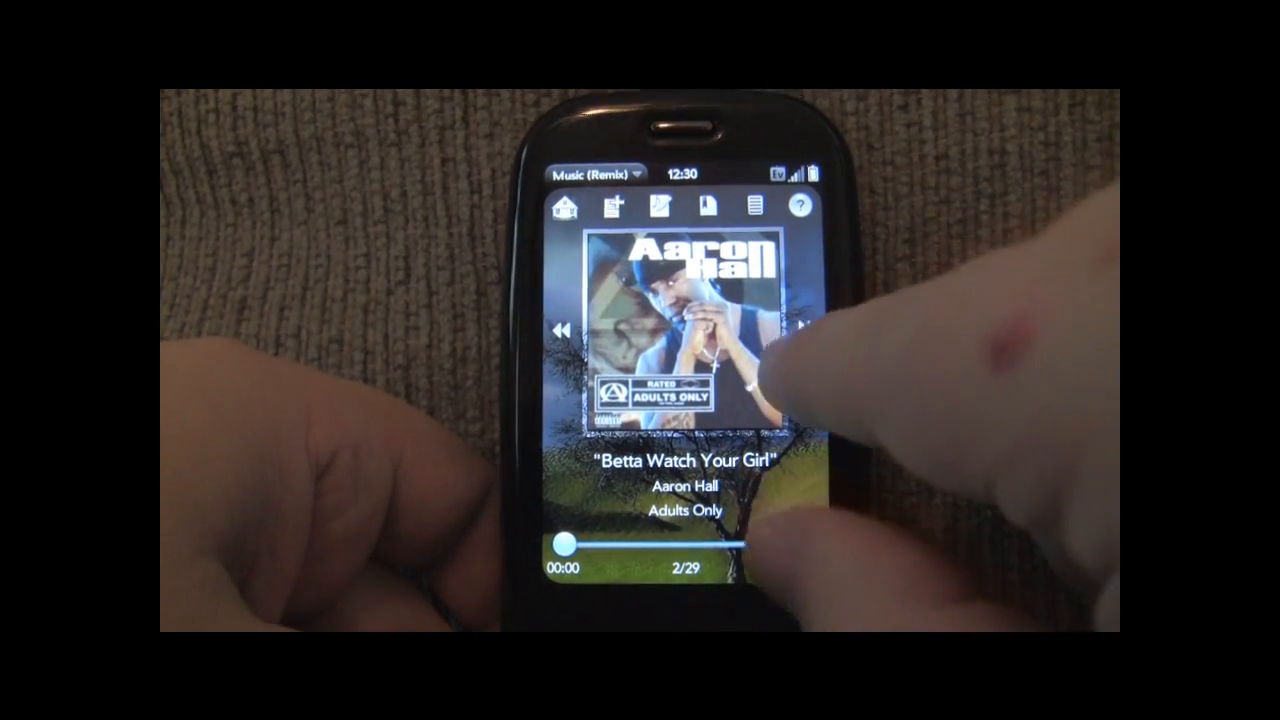
pyautogui.click(810, 325)
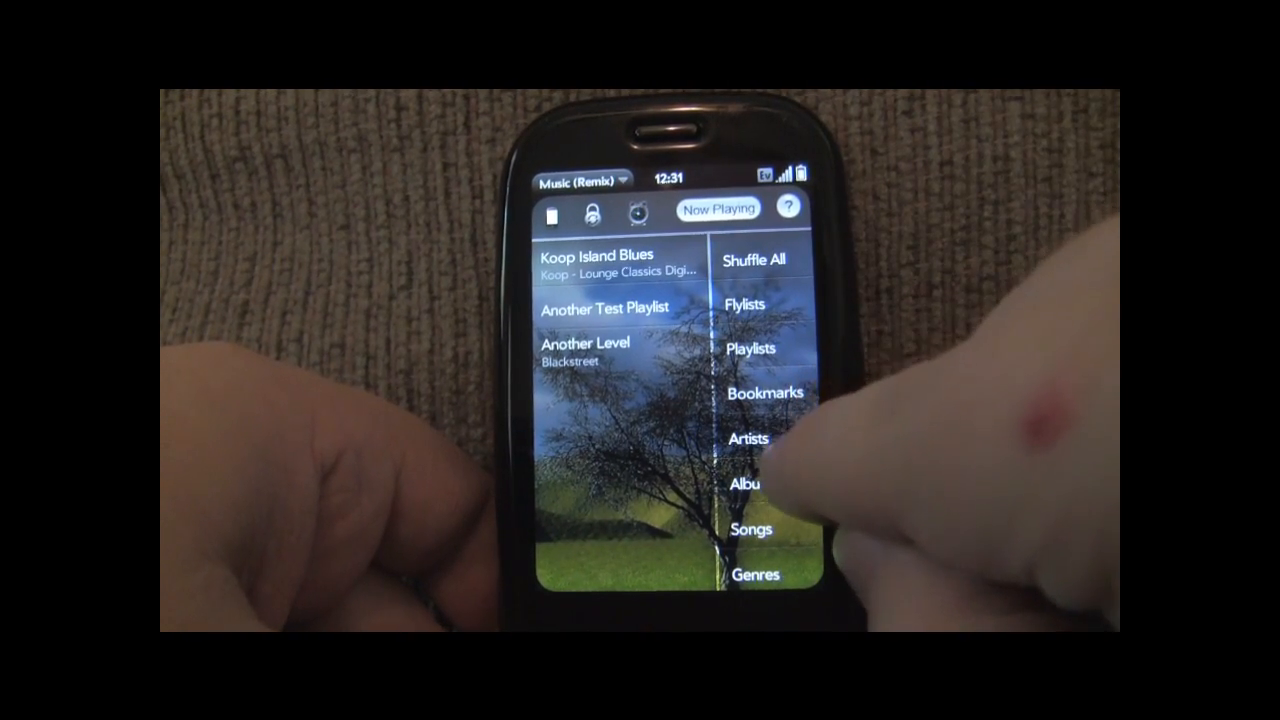
pyautogui.click(748, 438)
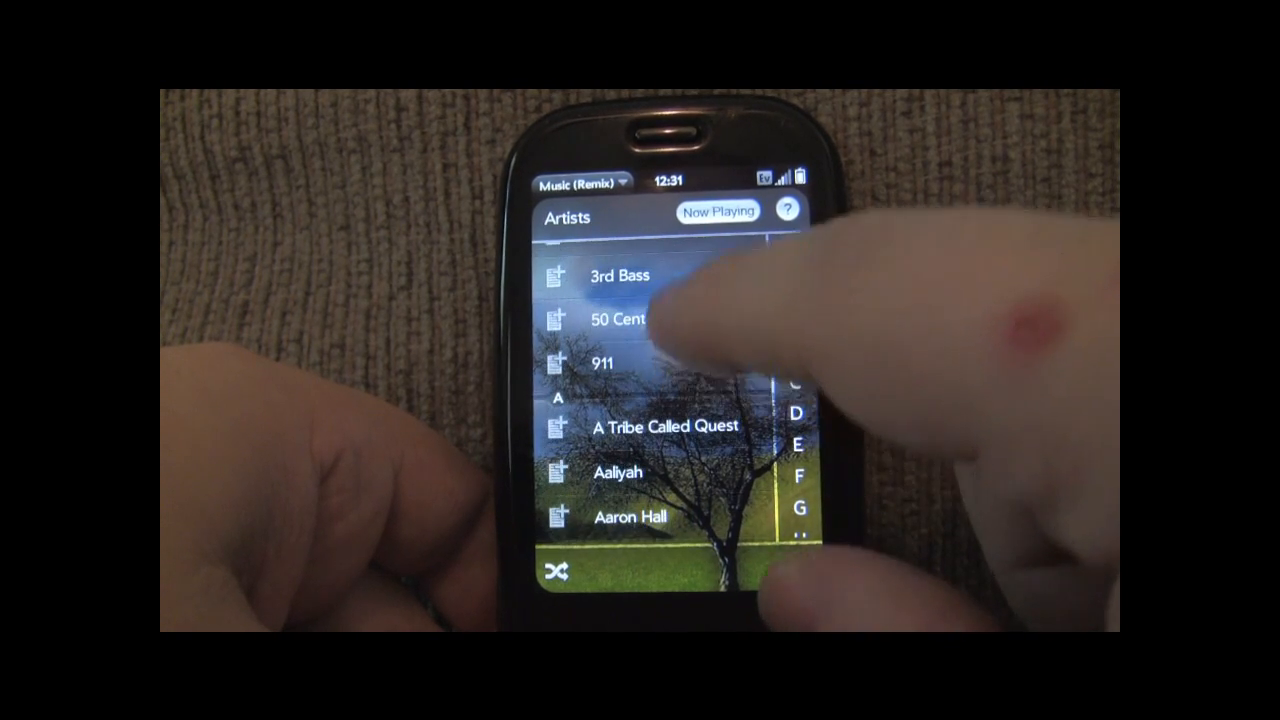
pyautogui.click(600, 362)
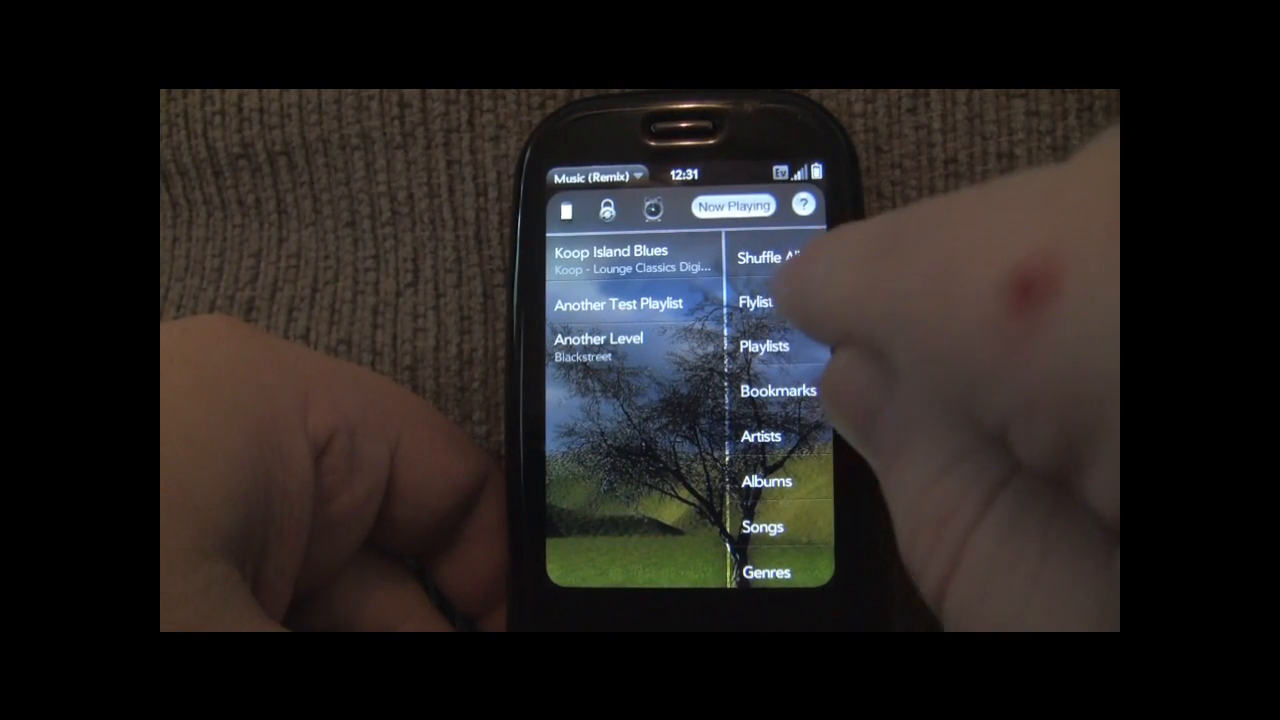
# Step: Check 'This is a test list', then open 'Another list' and resume Guy's 'Let's Chill'
pyautogui.click(763, 301)
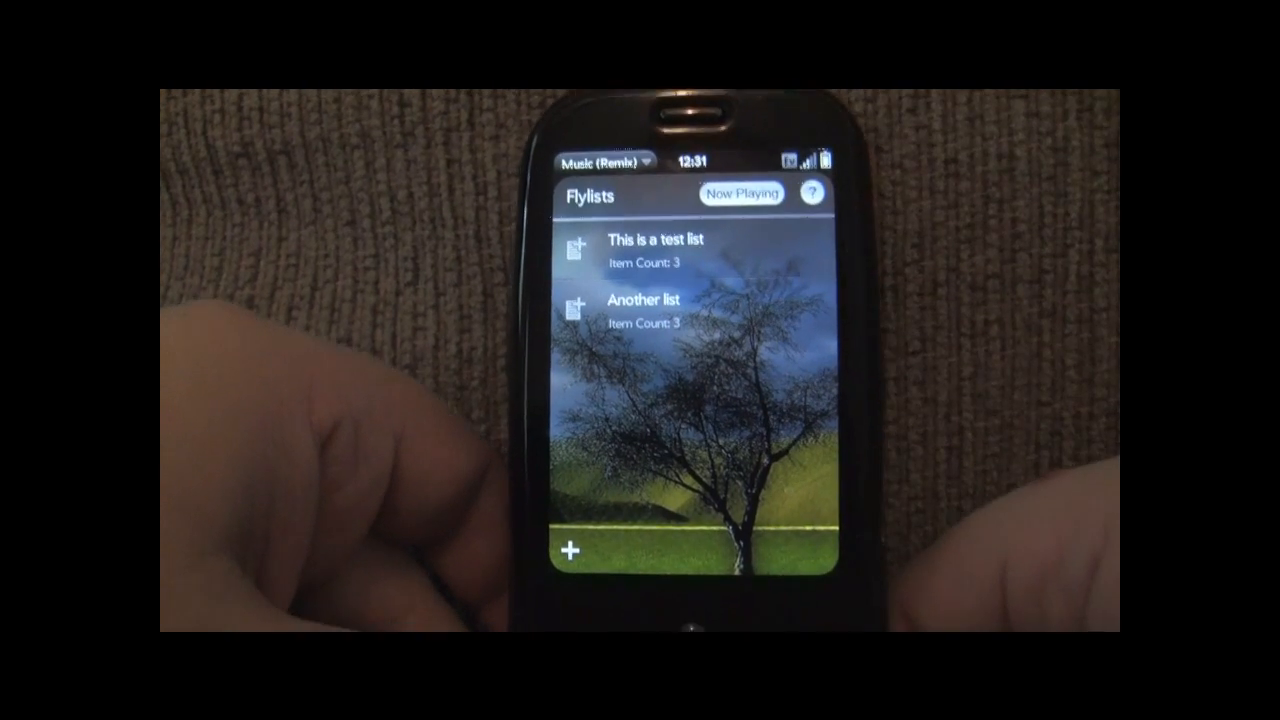
pyautogui.click(640, 255)
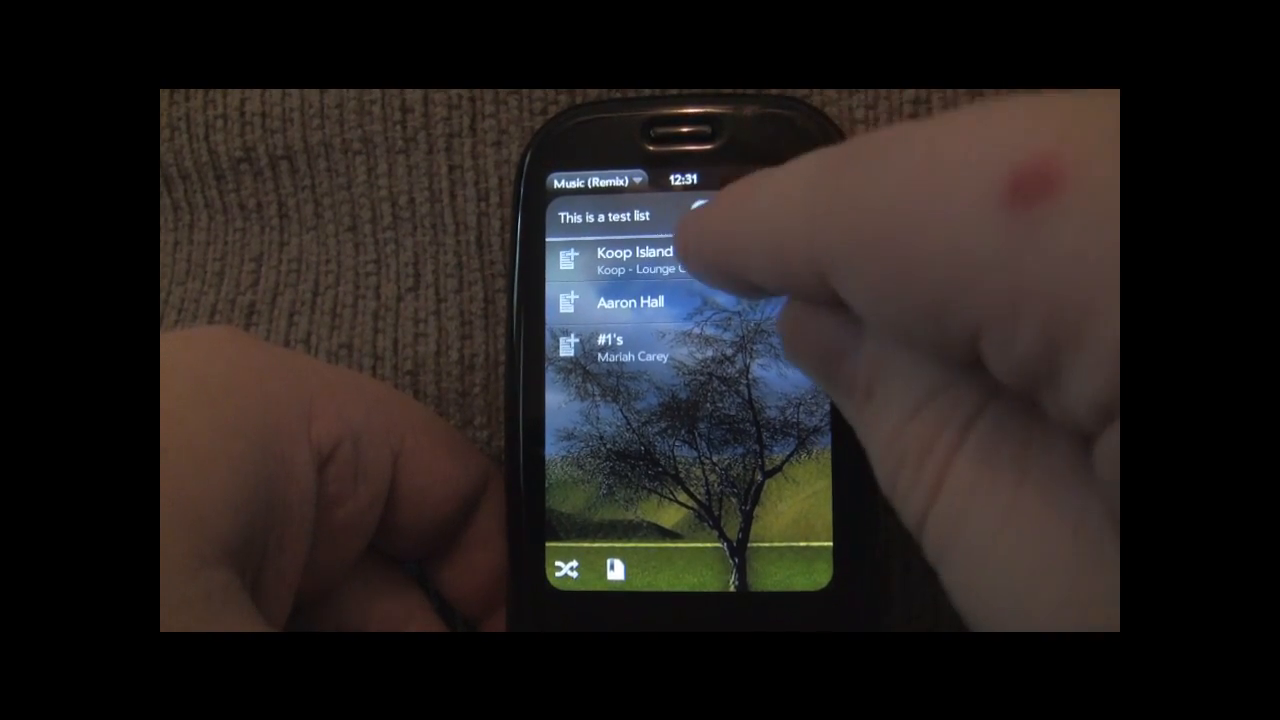
pyautogui.click(620, 258)
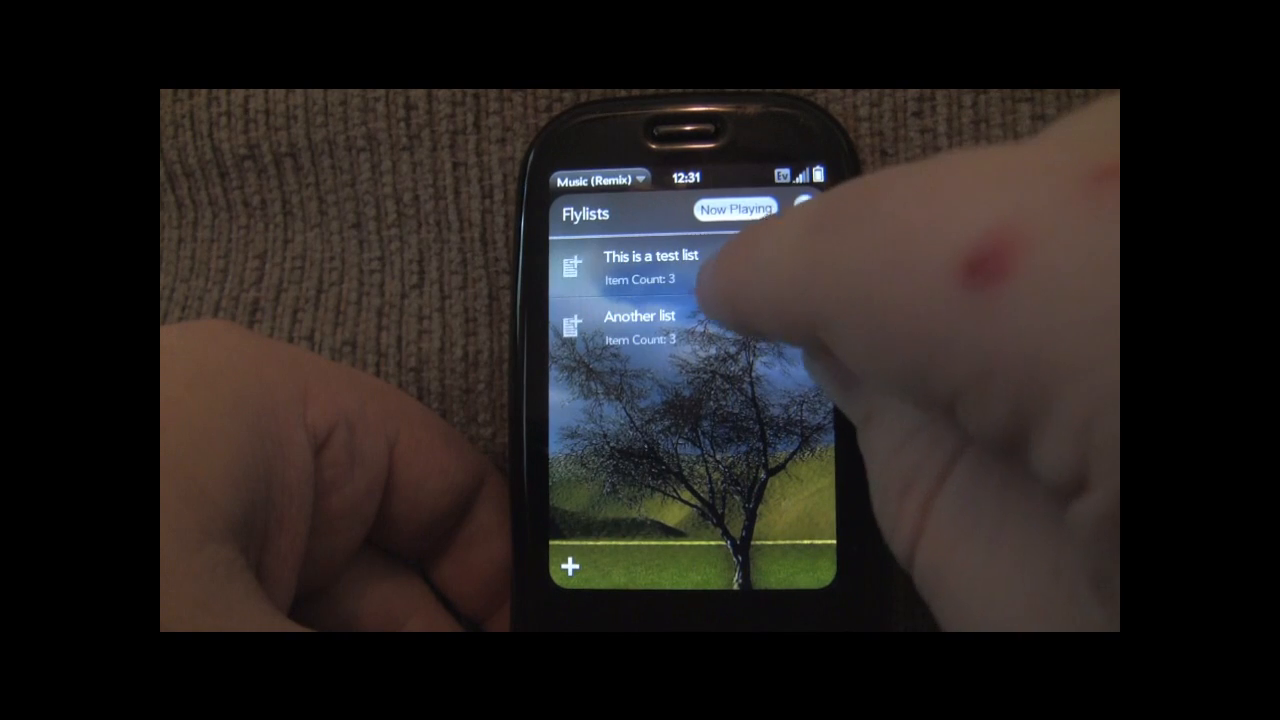
pyautogui.click(640, 325)
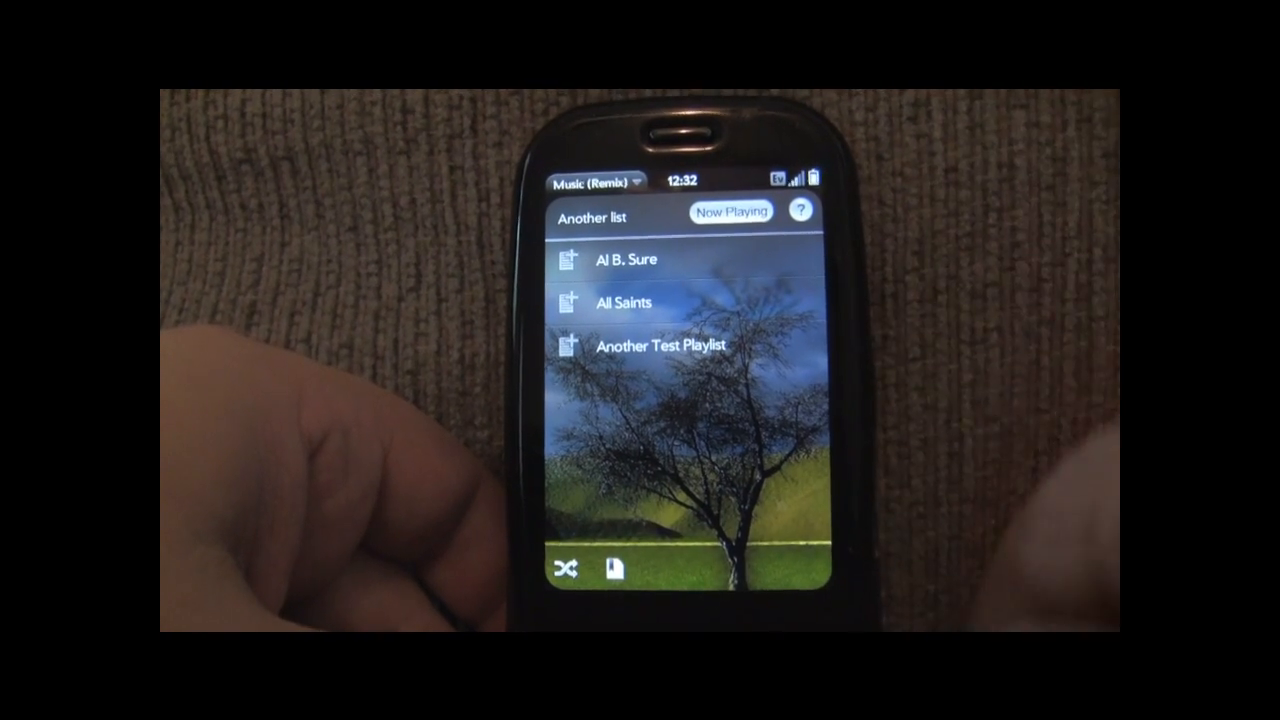
pyautogui.click(731, 211)
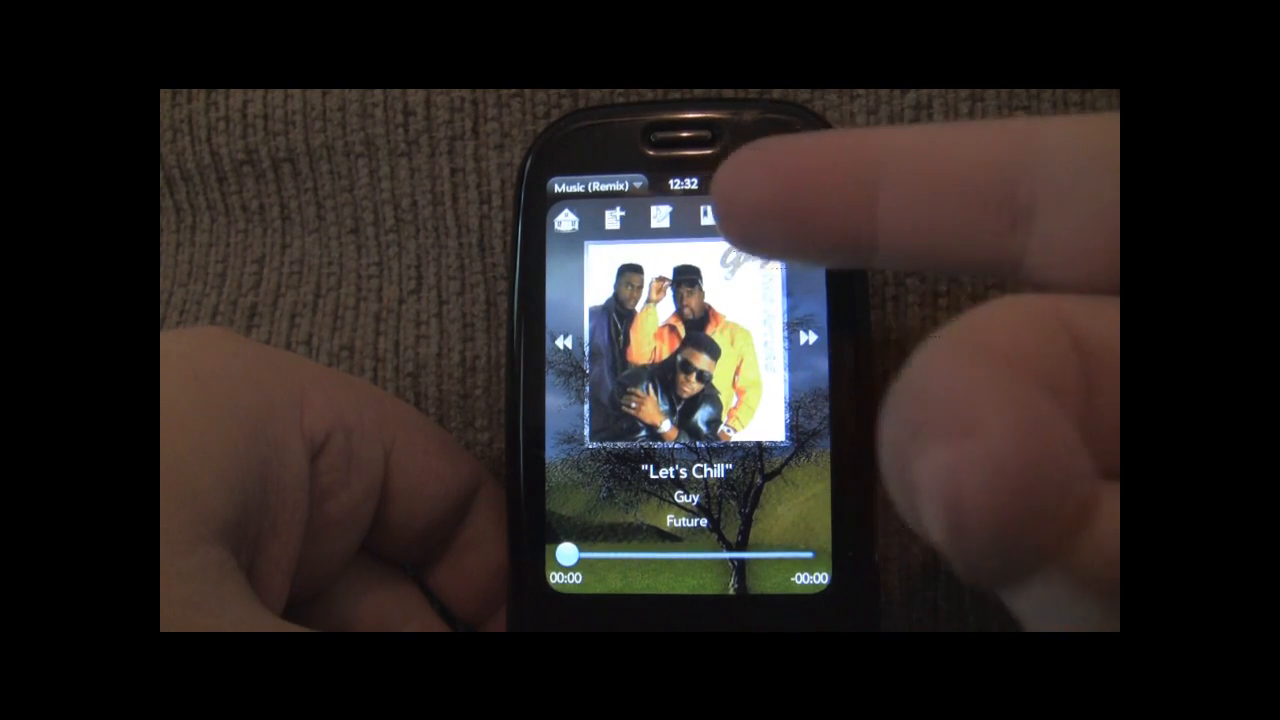